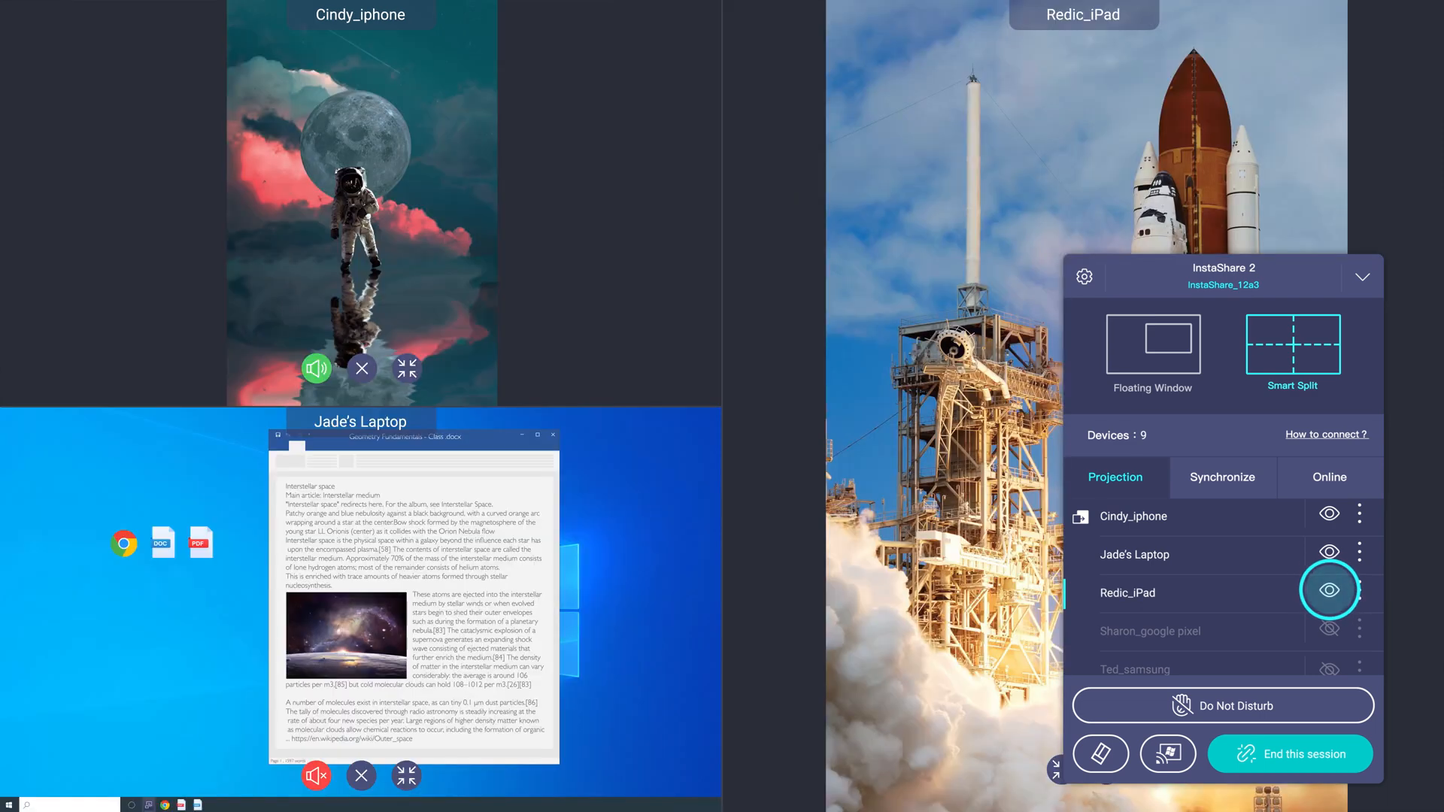
- Share Sharon_google pixel as the fourth split screen and check the Synchronize and Online device lists
click(1329, 630)
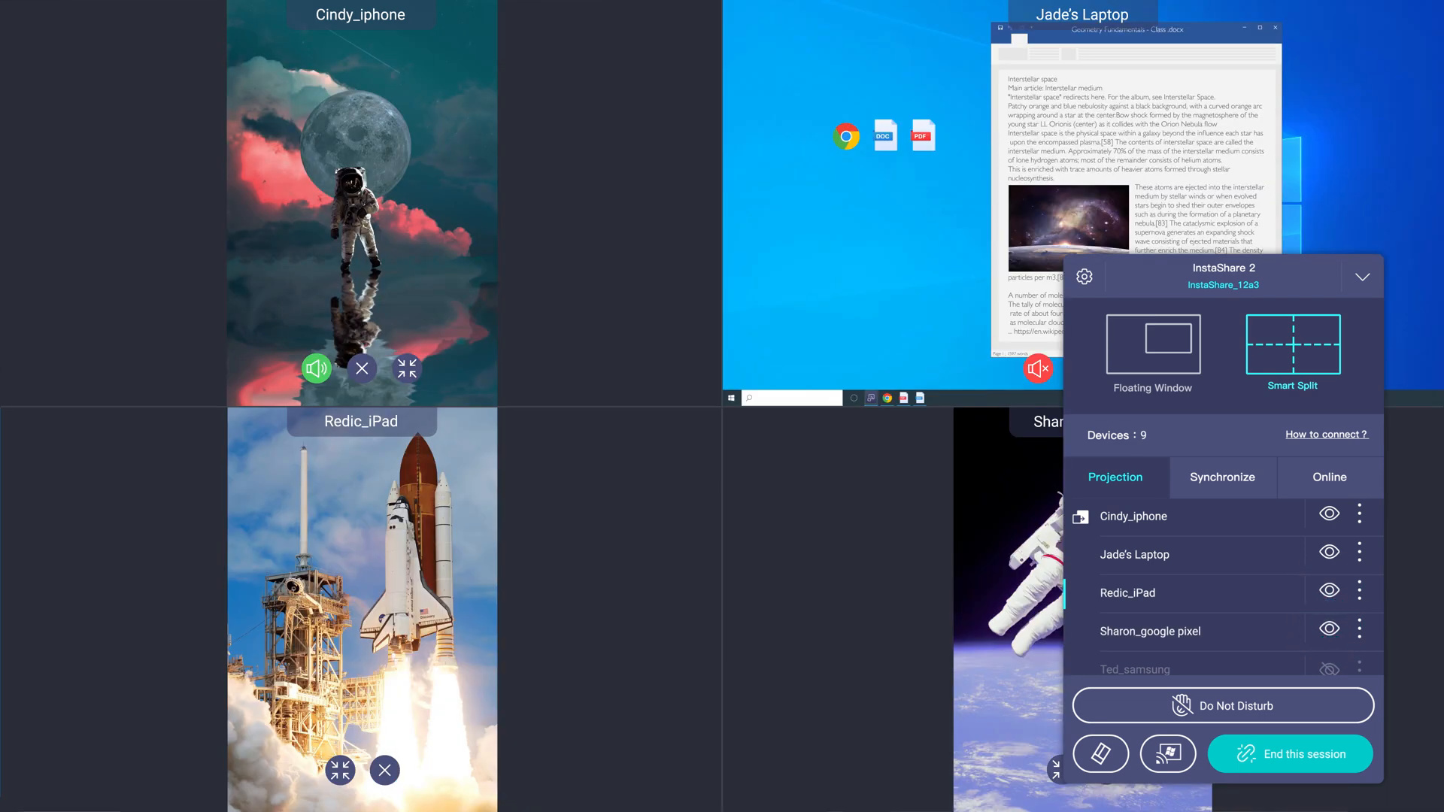
click(1222, 477)
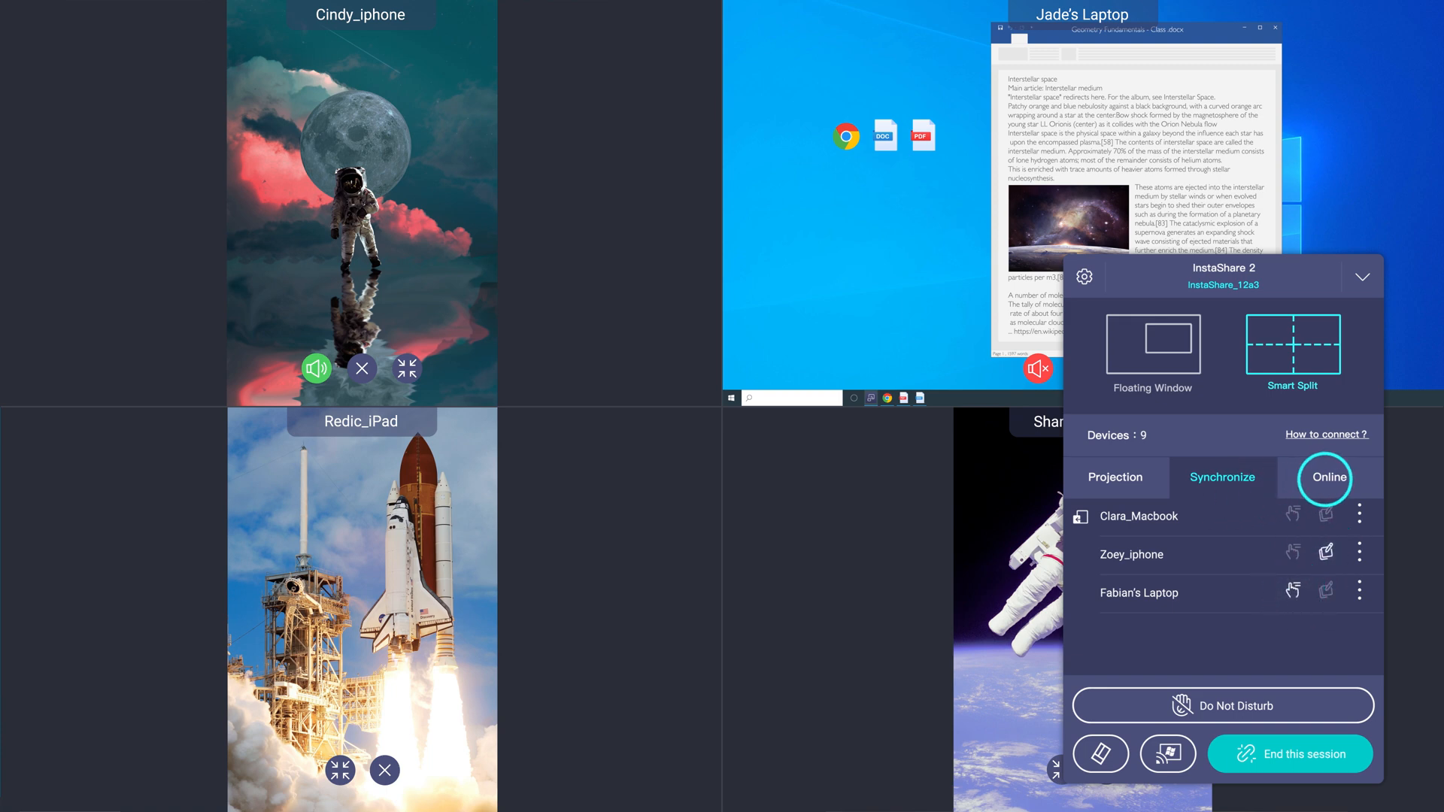
click(1328, 476)
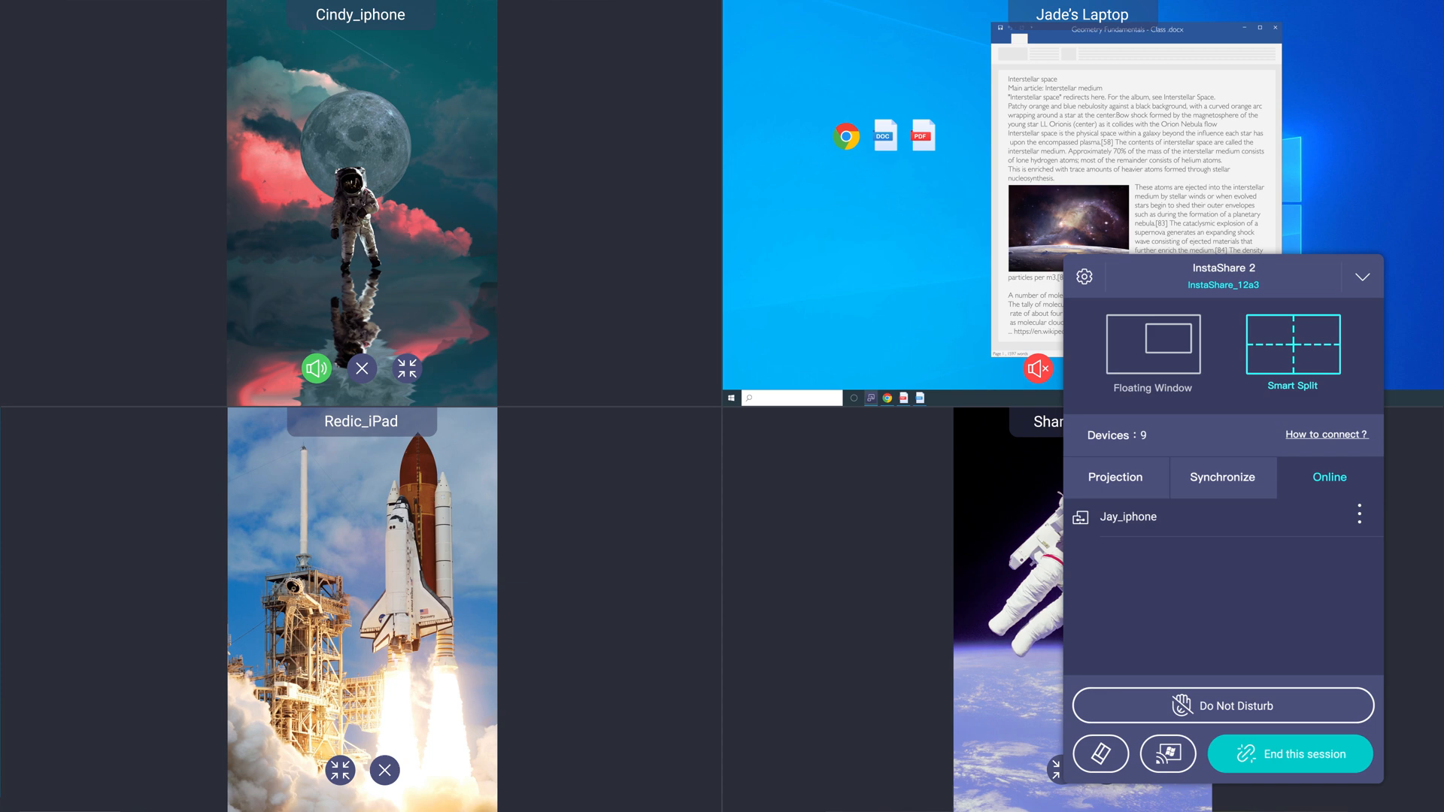
click(1222, 477)
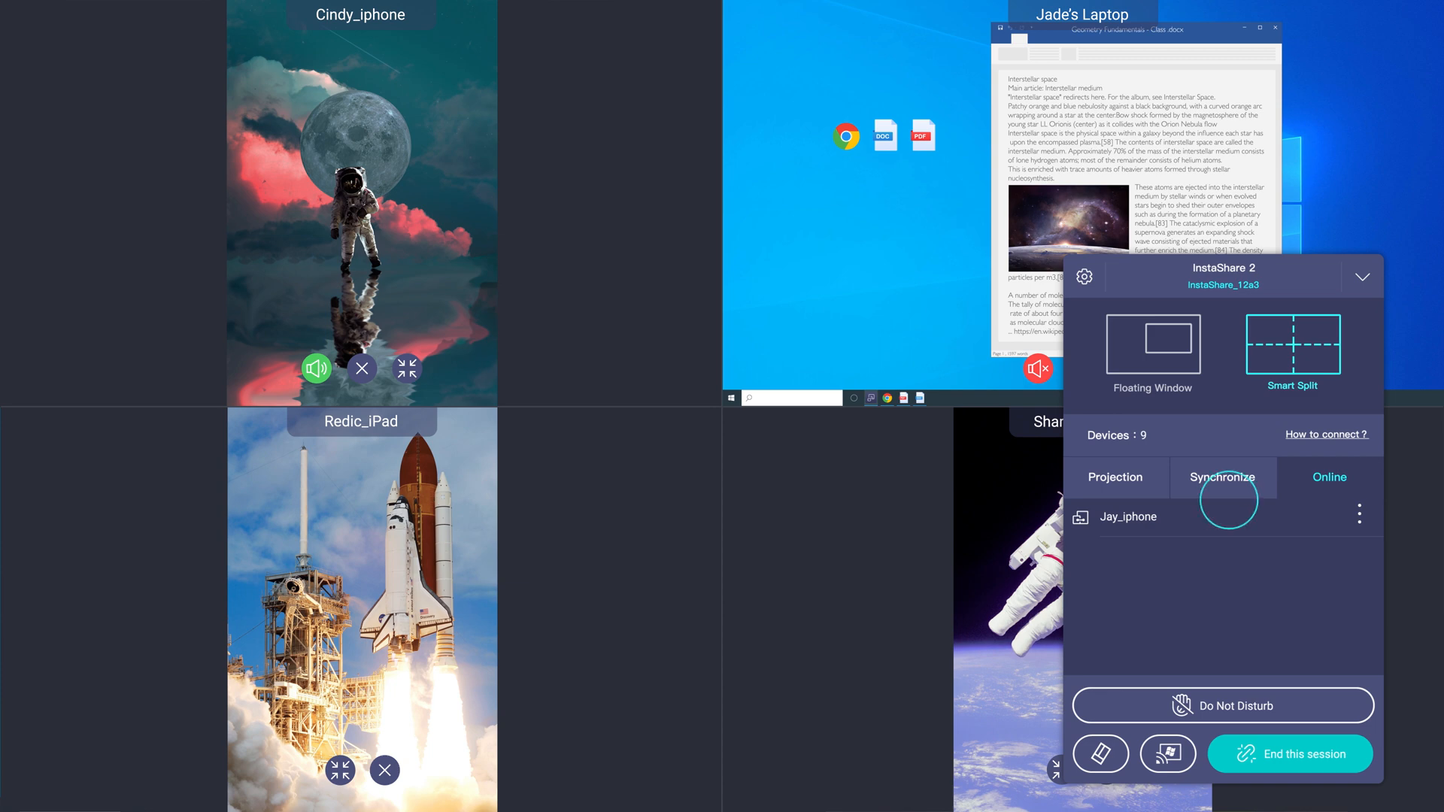
click(1358, 514)
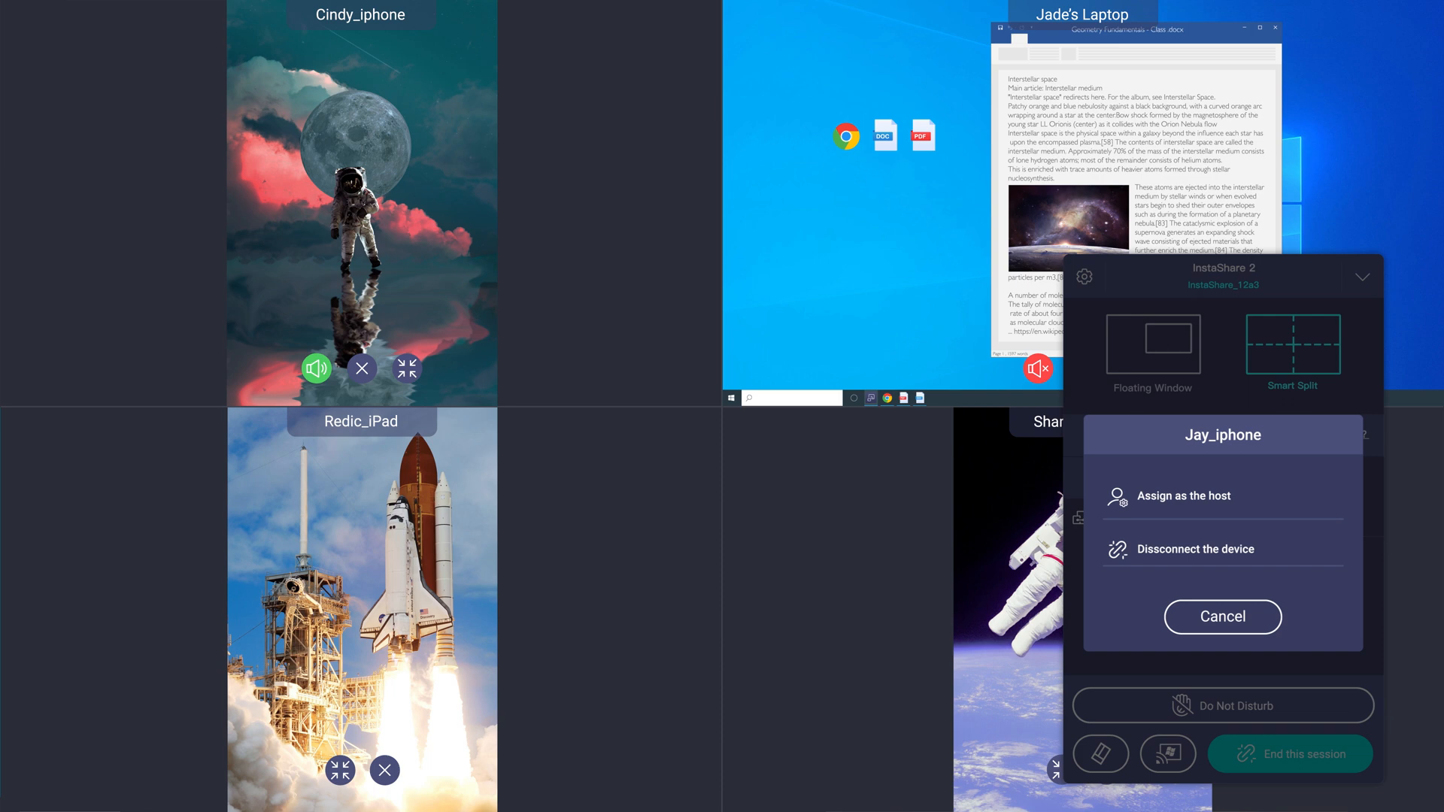
click(1221, 616)
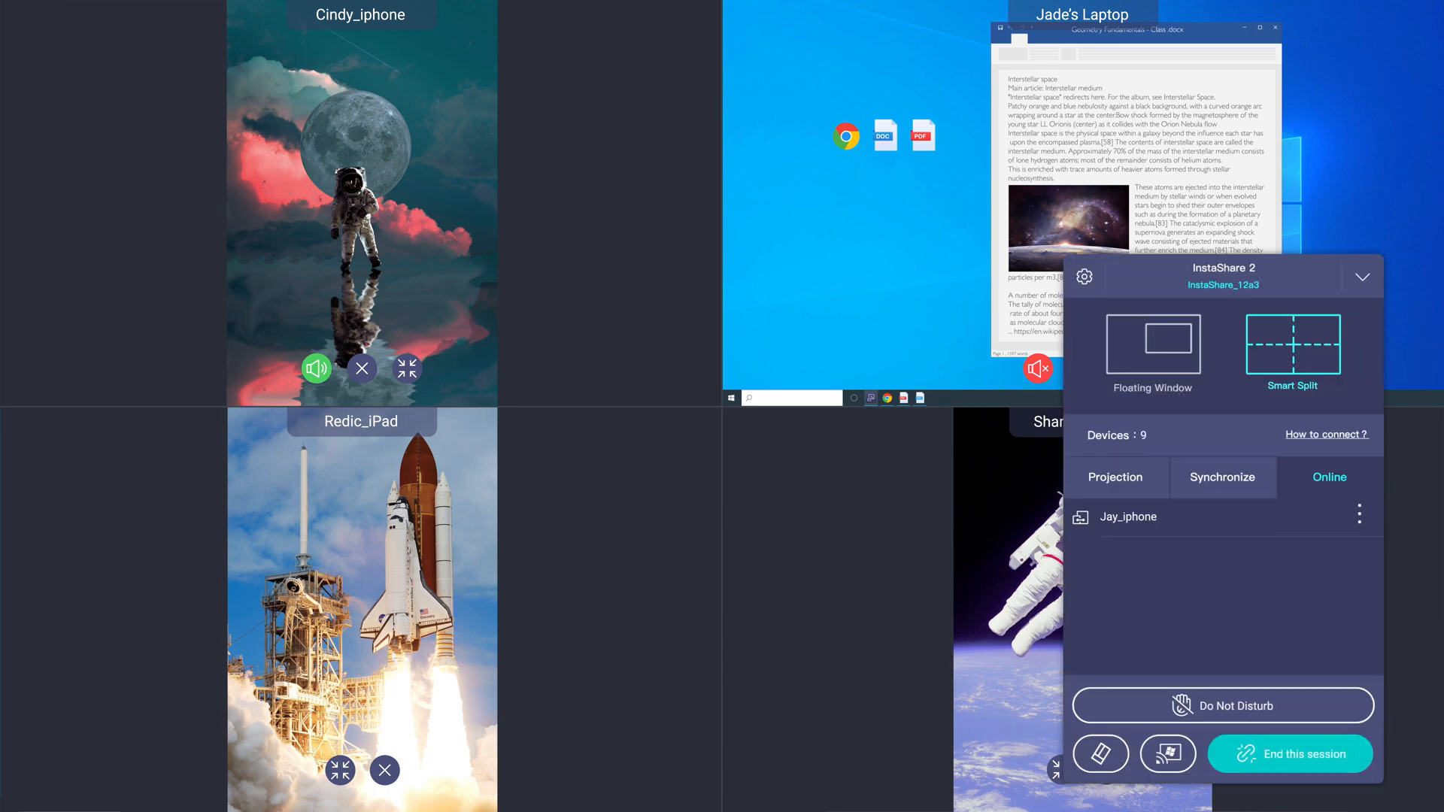